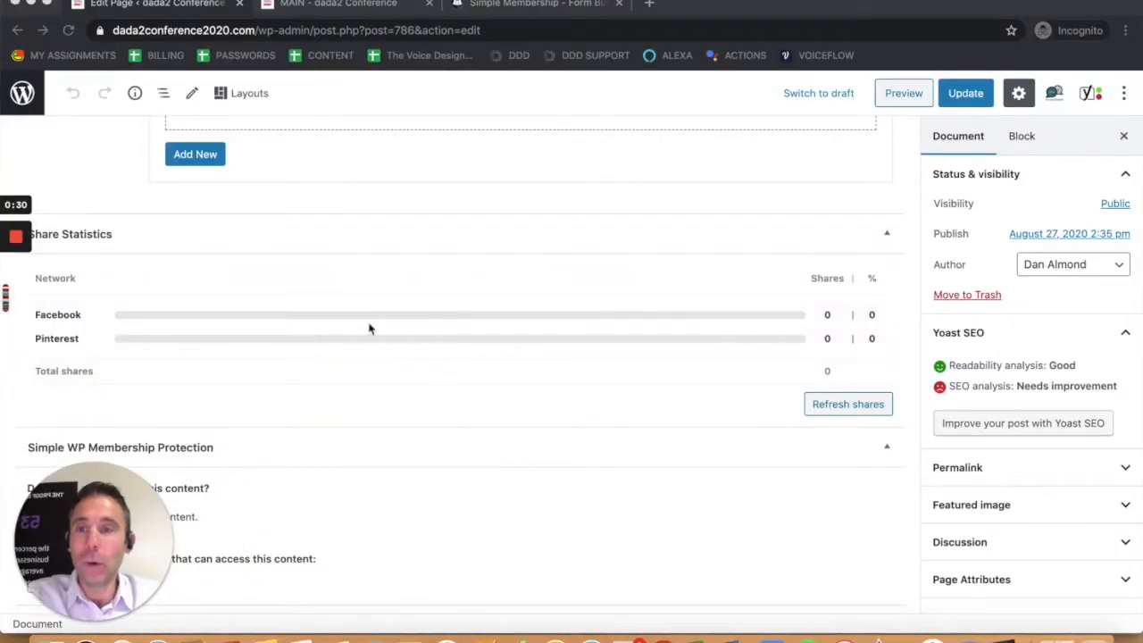
Switch to the live dada2 conference main page showing the Member Login prompt.
{"action": "left_click", "coordinate": [337, 4]}
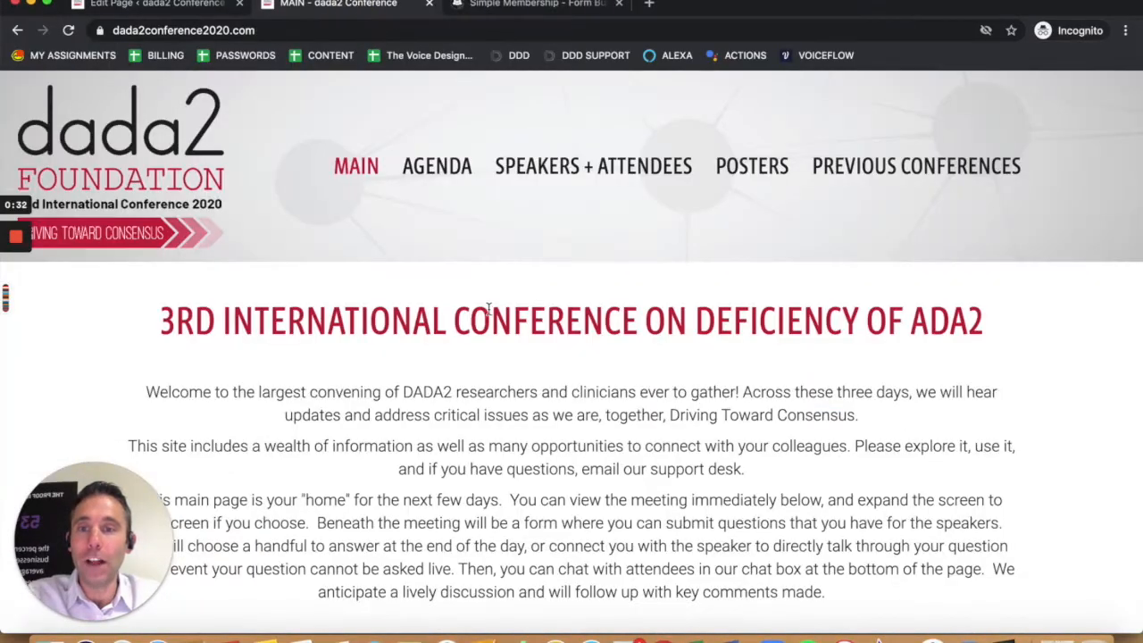
{"action": "mouse_move", "coordinate": [367, 241]}
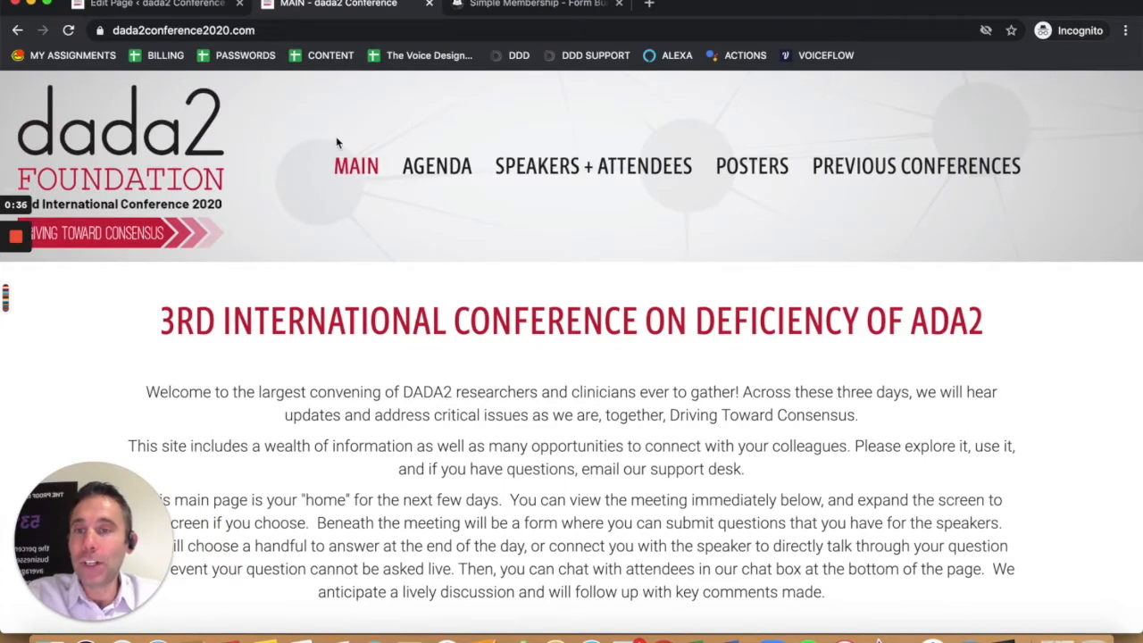
{"action": "mouse_move", "coordinate": [448, 167]}
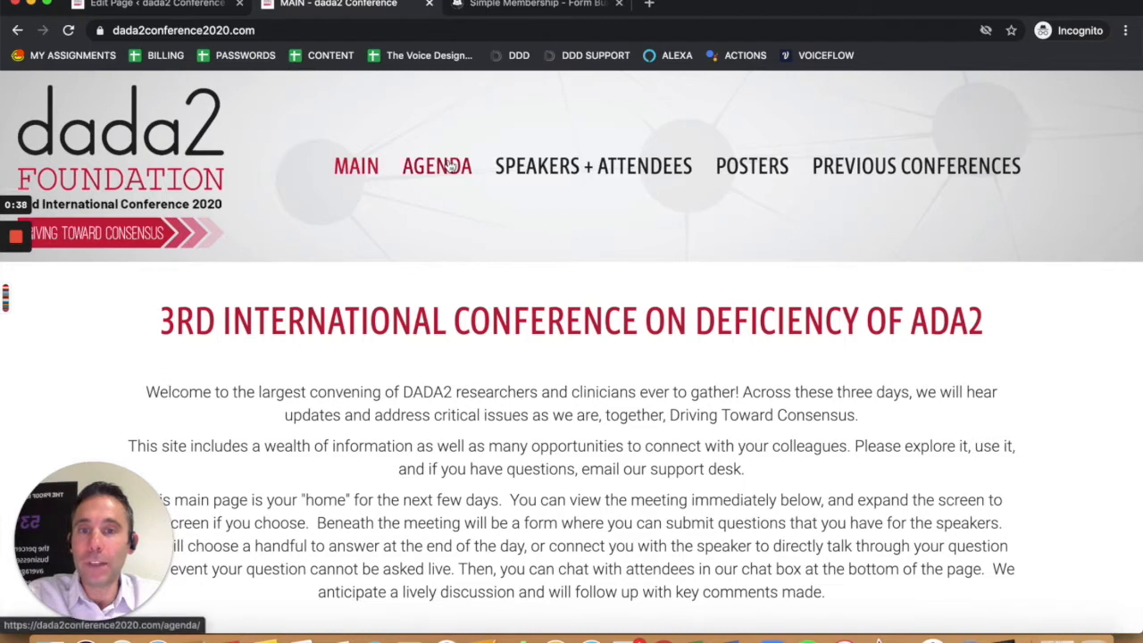
{"action": "mouse_move", "coordinate": [333, 136]}
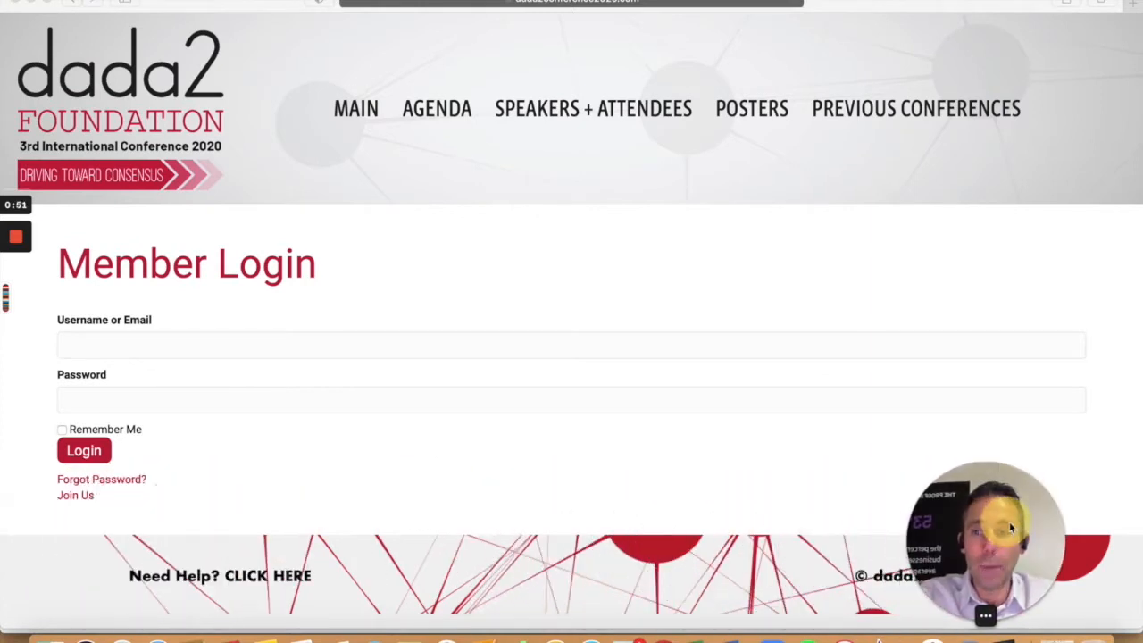
{"action": "mouse_move", "coordinate": [149, 297]}
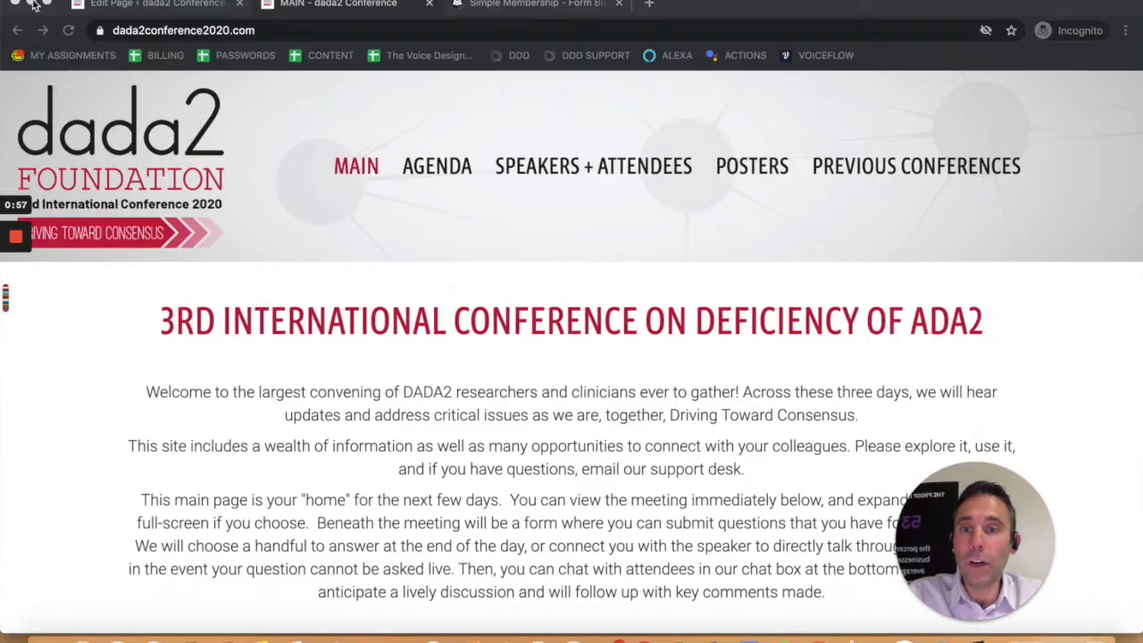
Return briefly to the page editor, then bring up the Simple Membership Form Builder Addon page.
{"action": "left_click", "coordinate": [143, 5]}
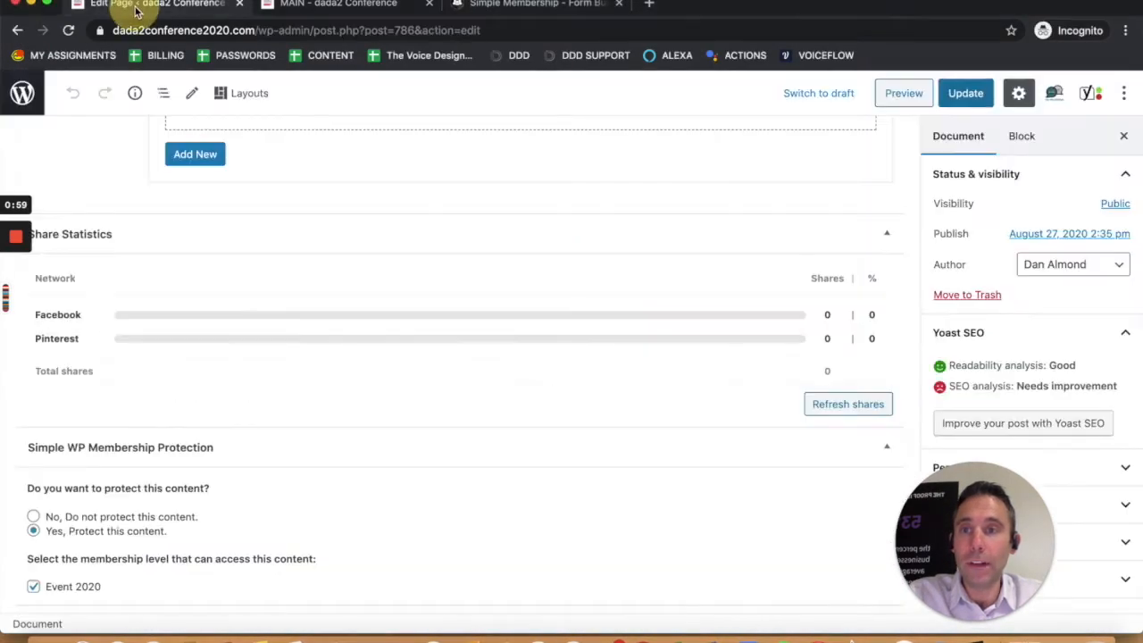
{"action": "left_click", "coordinate": [554, 4]}
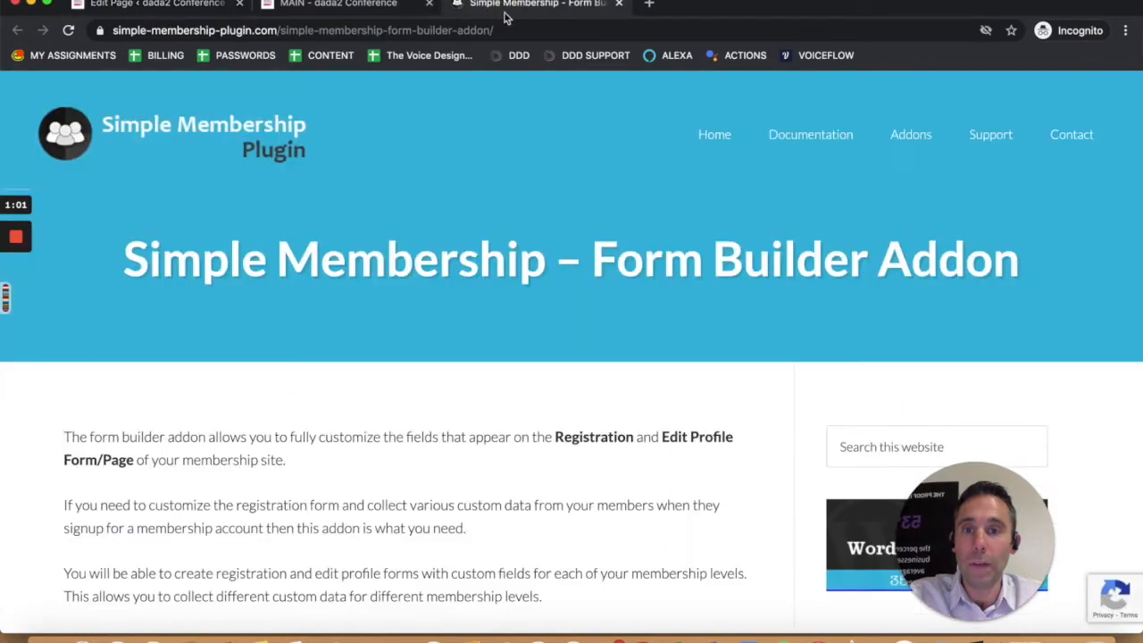
{"action": "mouse_move", "coordinate": [269, 248]}
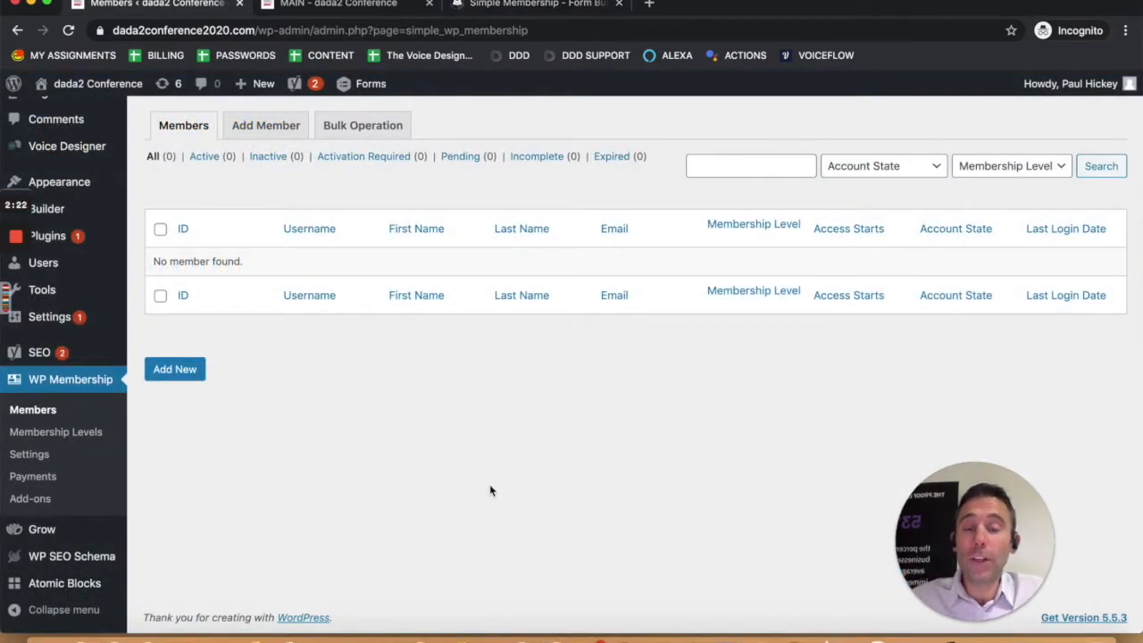
{"action": "mouse_move", "coordinate": [81, 382]}
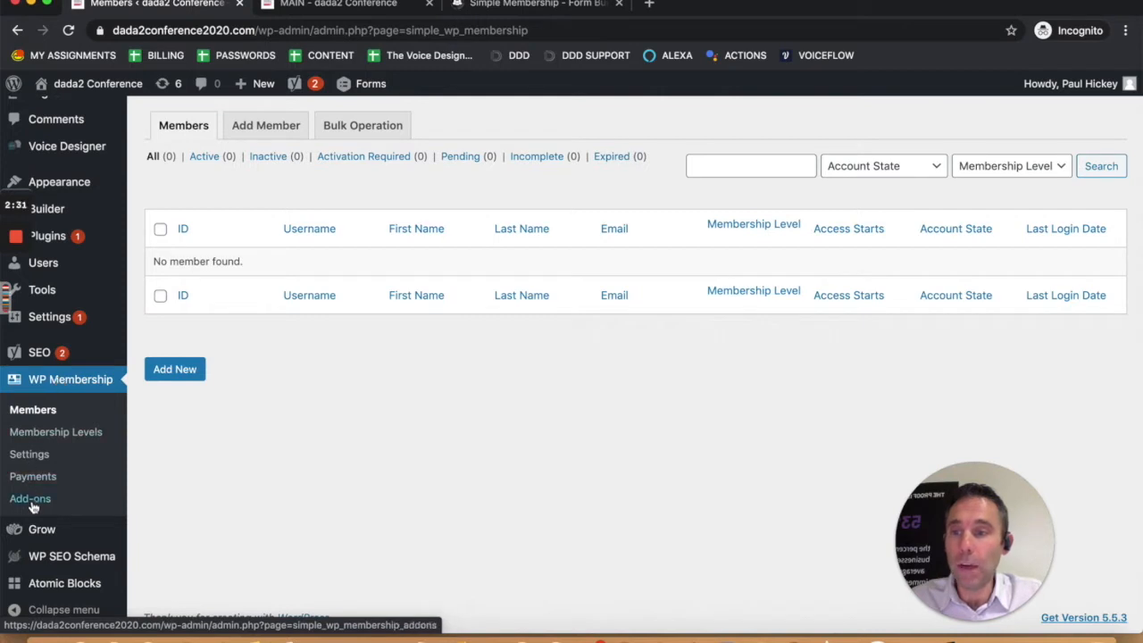
Browse the WP Membership Add-ons catalog down to the Form Builder entry and its View Details link.
{"action": "left_click", "coordinate": [29, 499]}
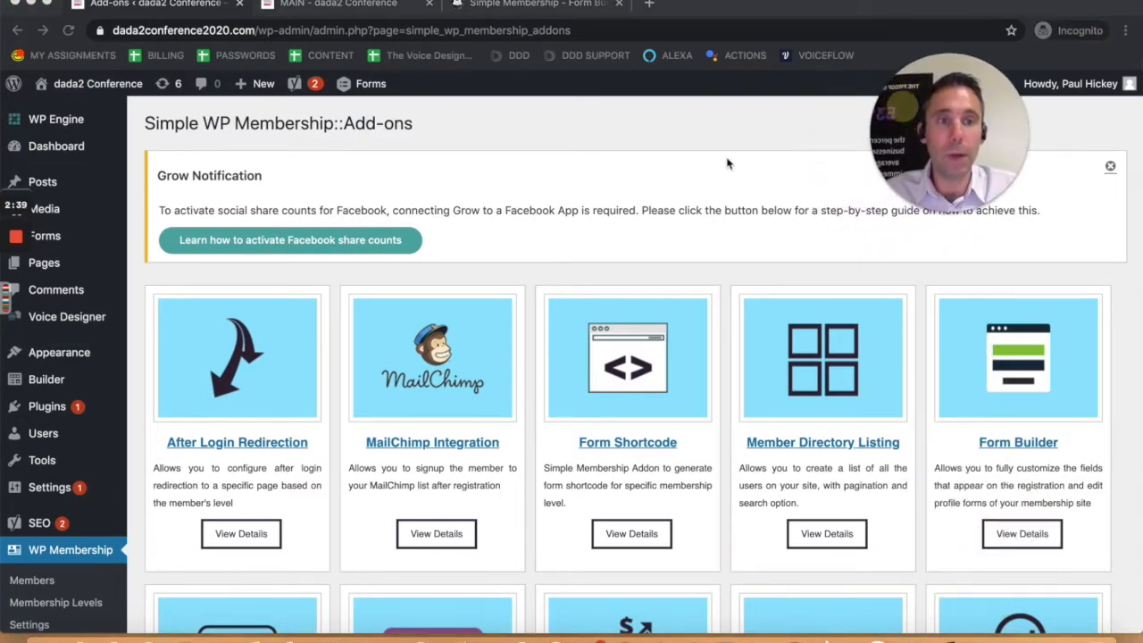
{"action": "mouse_move", "coordinate": [620, 248]}
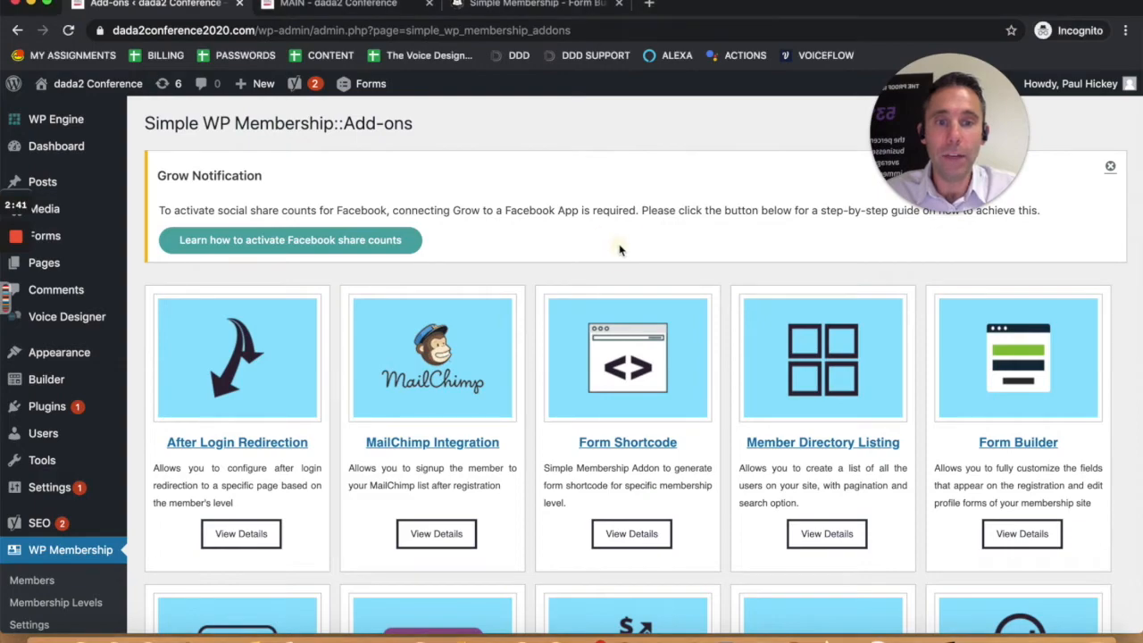
{"action": "scroll", "scroll_direction": "down", "scroll_amount": 3}
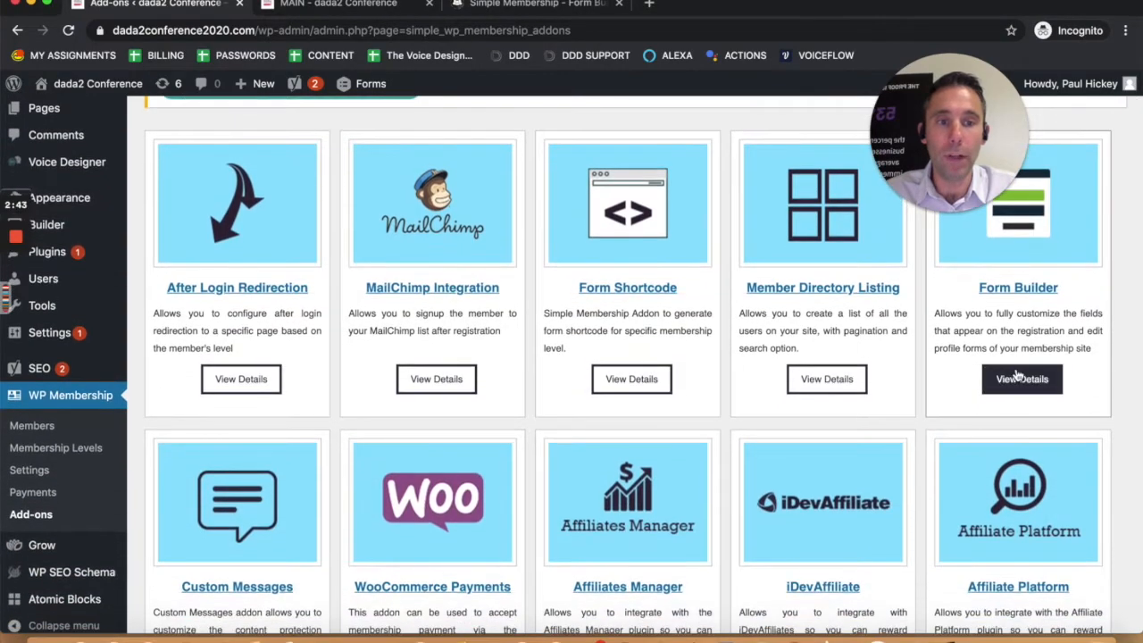
{"action": "scroll", "scroll_direction": "down", "scroll_amount": 3}
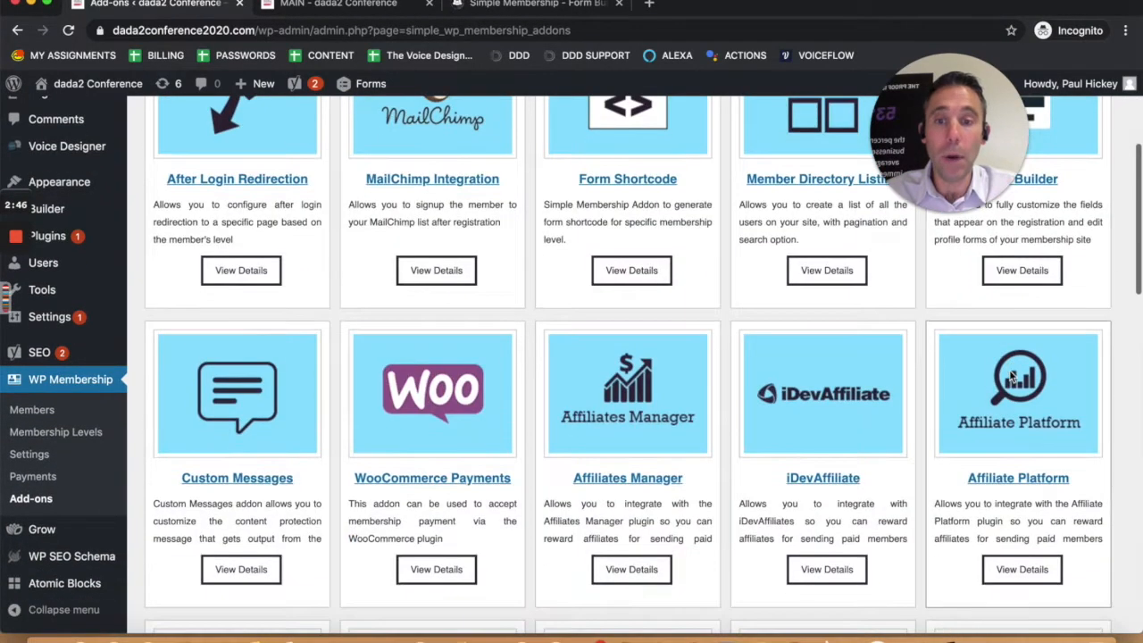
{"action": "scroll", "scroll_direction": "down", "scroll_amount": 3}
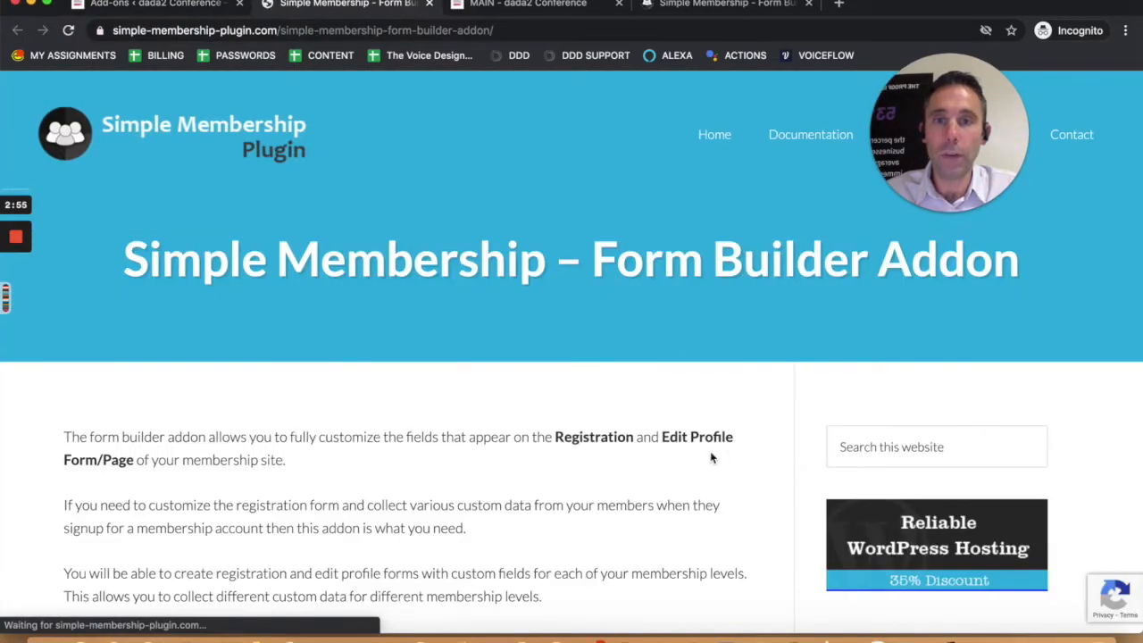
{"action": "scroll", "scroll_direction": "down", "scroll_amount": 3}
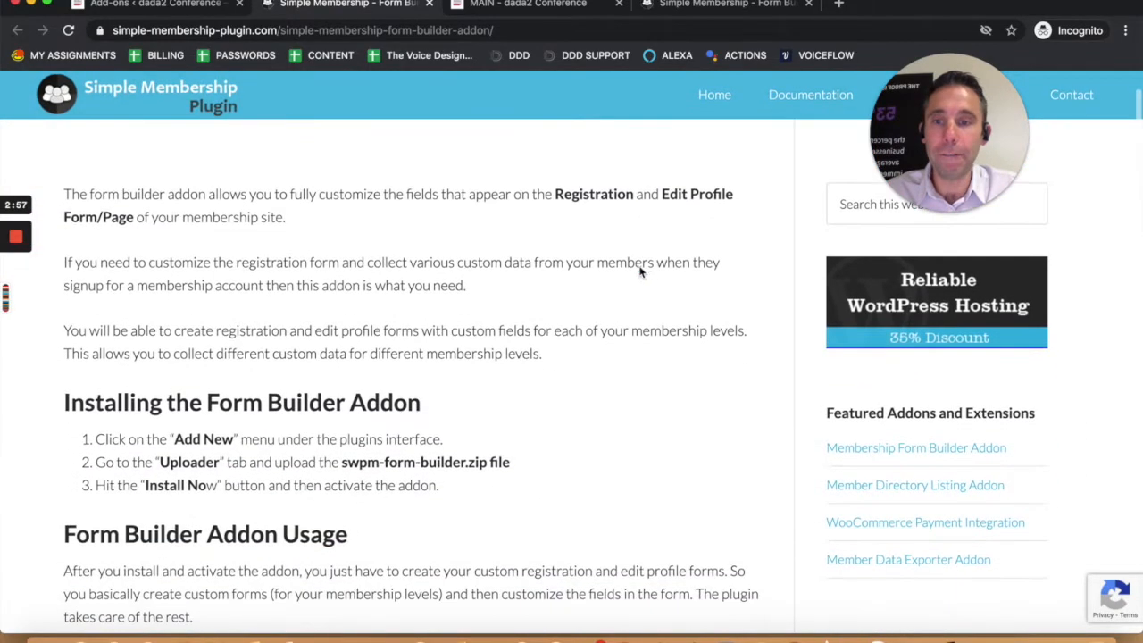
{"action": "scroll", "scroll_direction": "down", "scroll_amount": 3}
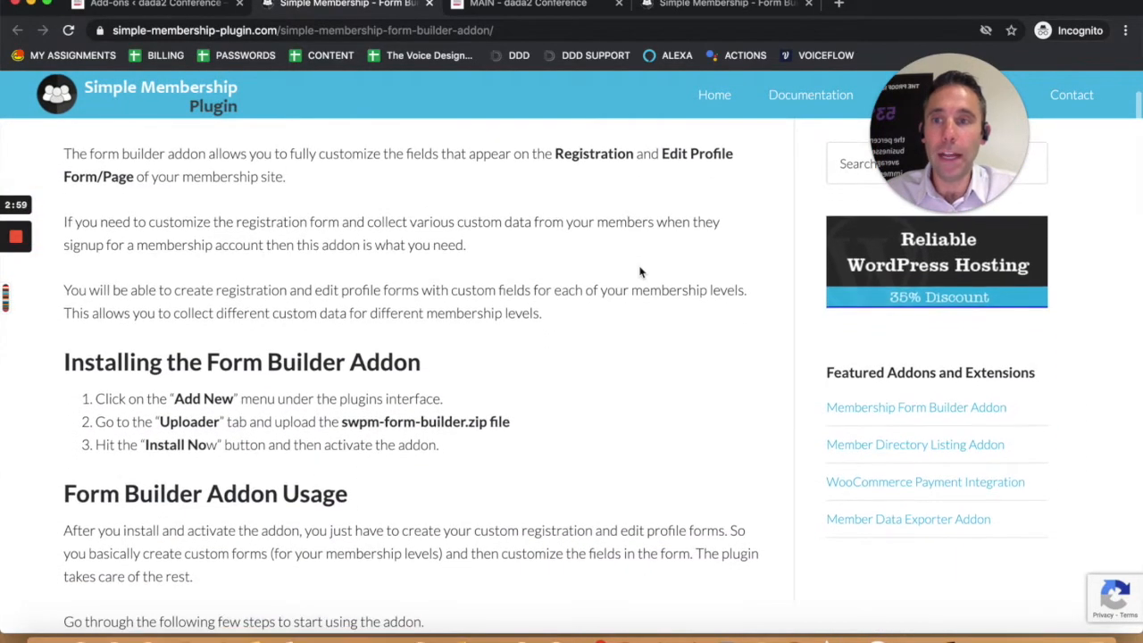
{"action": "scroll", "scroll_direction": "down", "scroll_amount": 3}
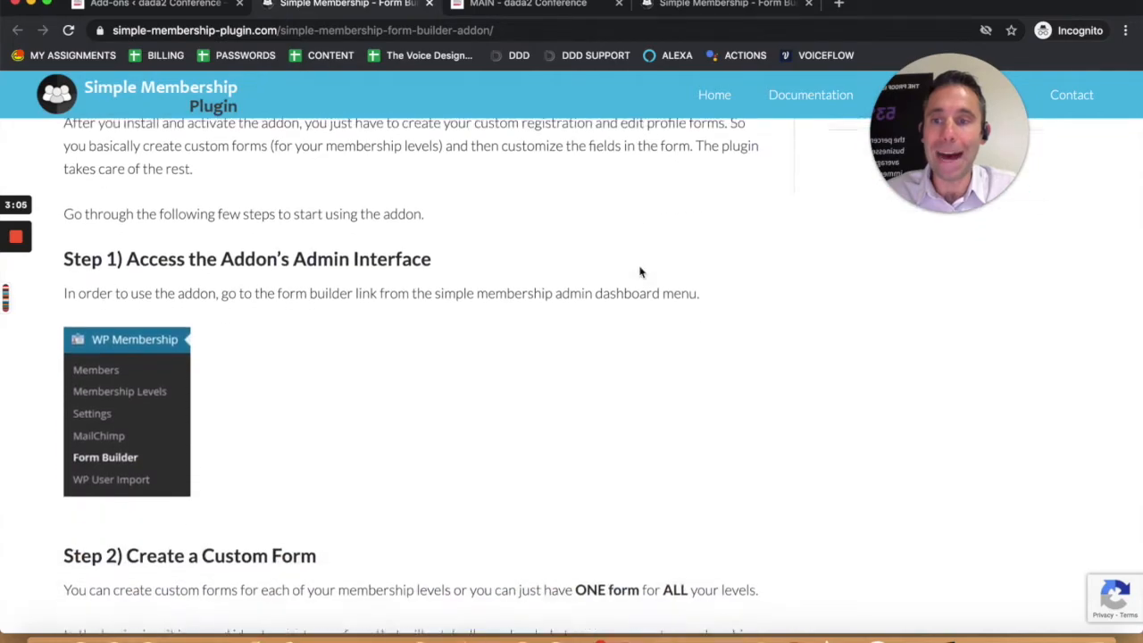
{"action": "scroll", "scroll_direction": "down", "scroll_amount": 3}
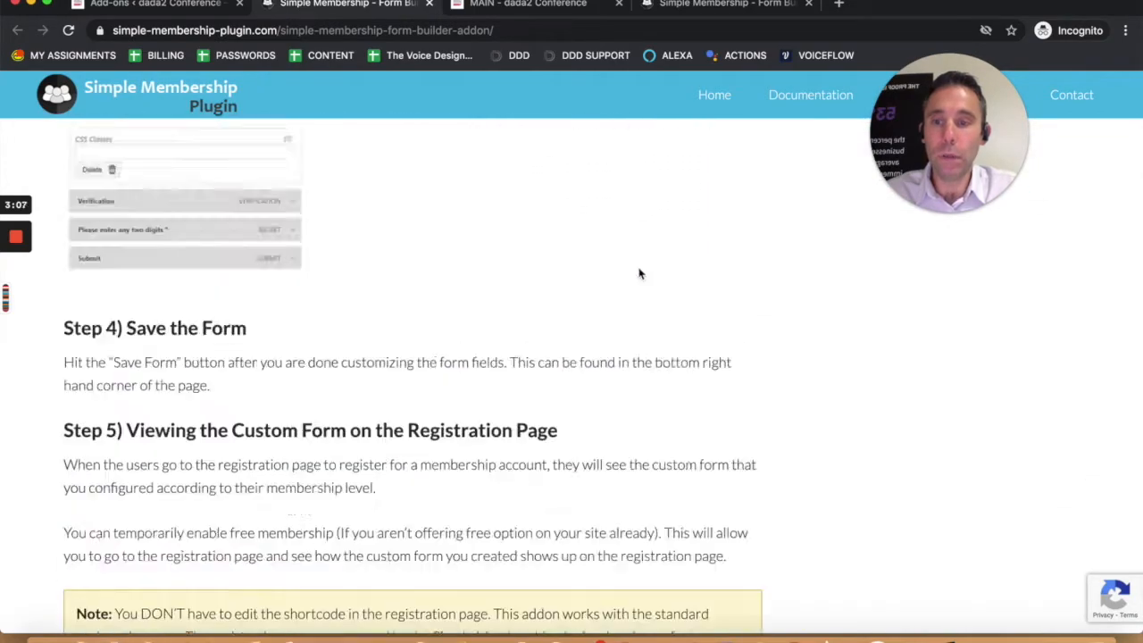
{"action": "scroll", "scroll_direction": "down", "scroll_amount": 3}
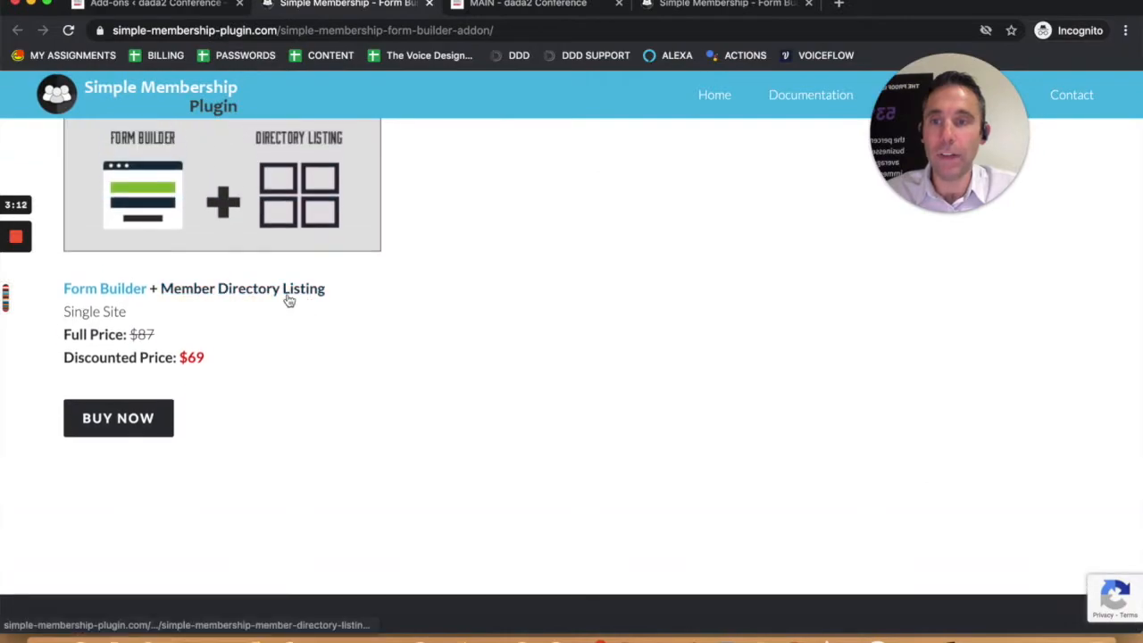
{"action": "scroll", "scroll_direction": "down", "scroll_amount": 3}
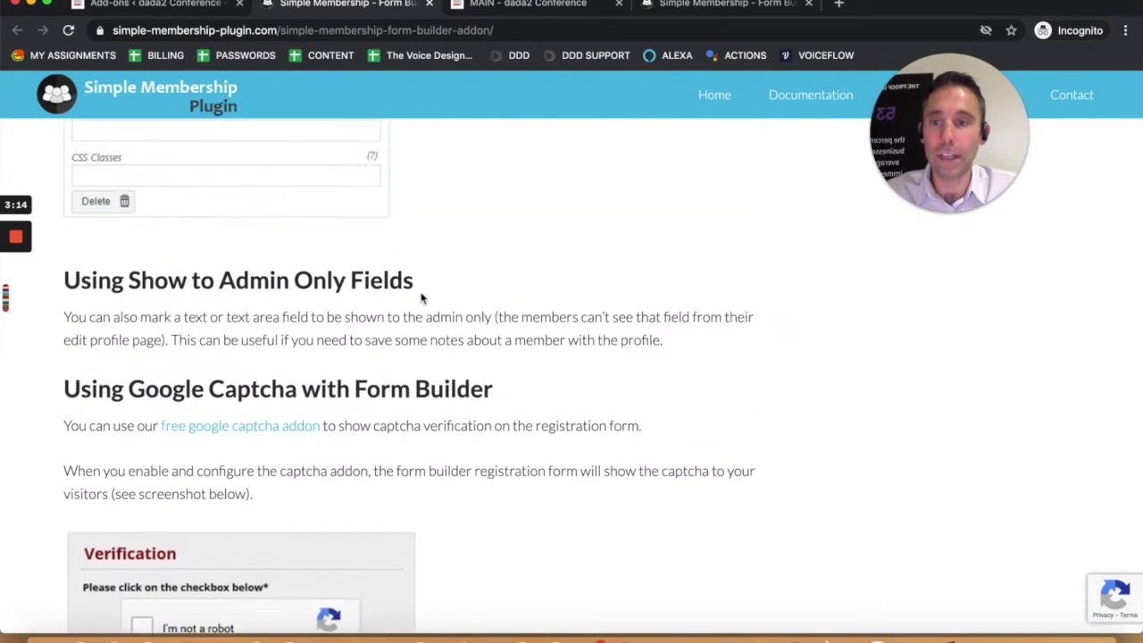
{"action": "scroll", "scroll_direction": "down", "scroll_amount": 3}
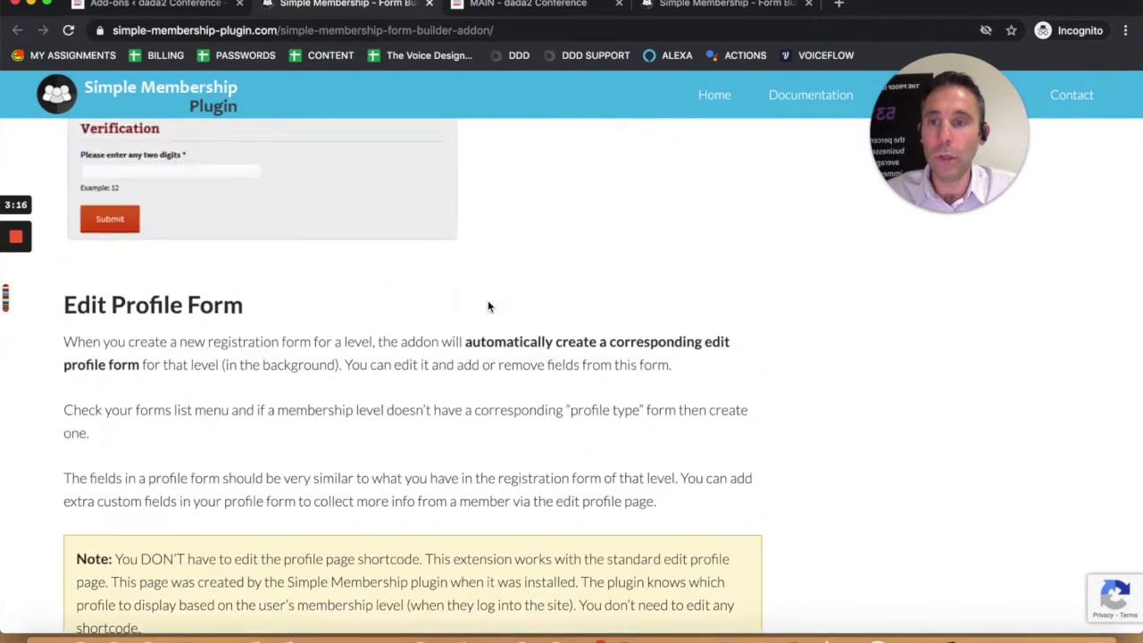
{"action": "scroll", "scroll_direction": "up", "scroll_amount": 3}
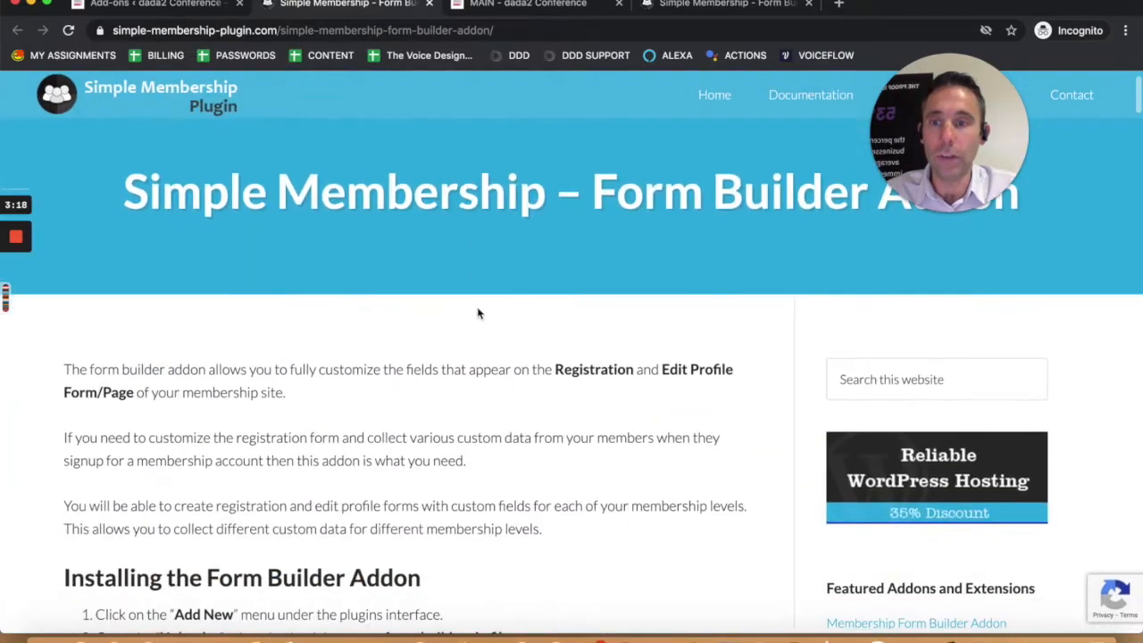
Read the Form Builder guide's introduction and Steps 1 and 2 on installing and creating a custom form.
{"action": "scroll", "scroll_direction": "down", "scroll_amount": 3}
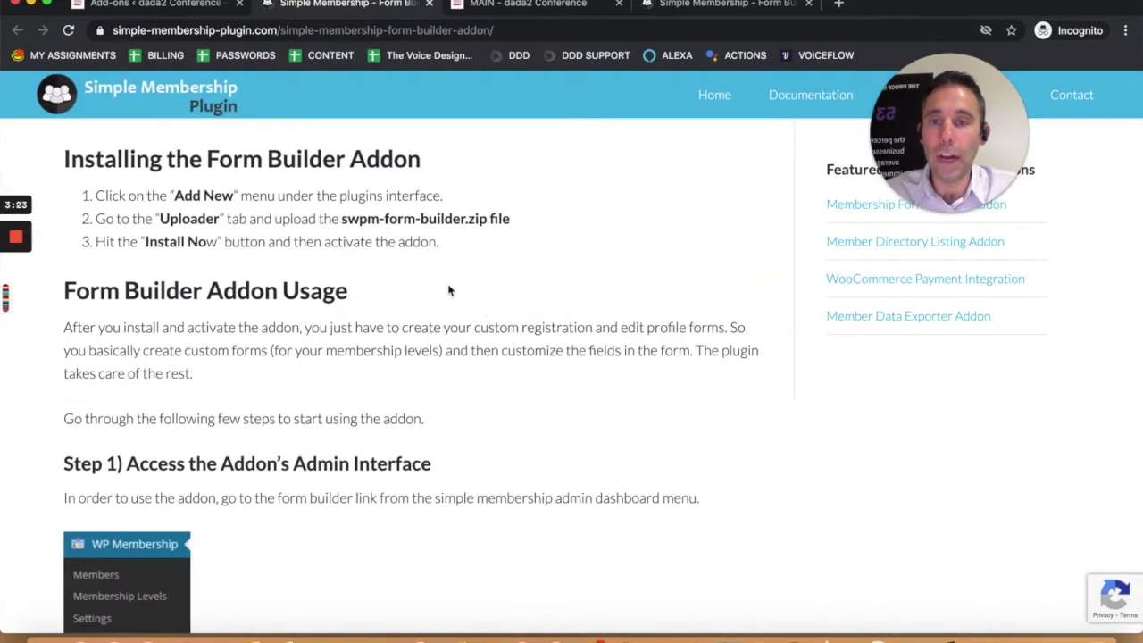
{"action": "scroll", "scroll_direction": "down", "scroll_amount": 3}
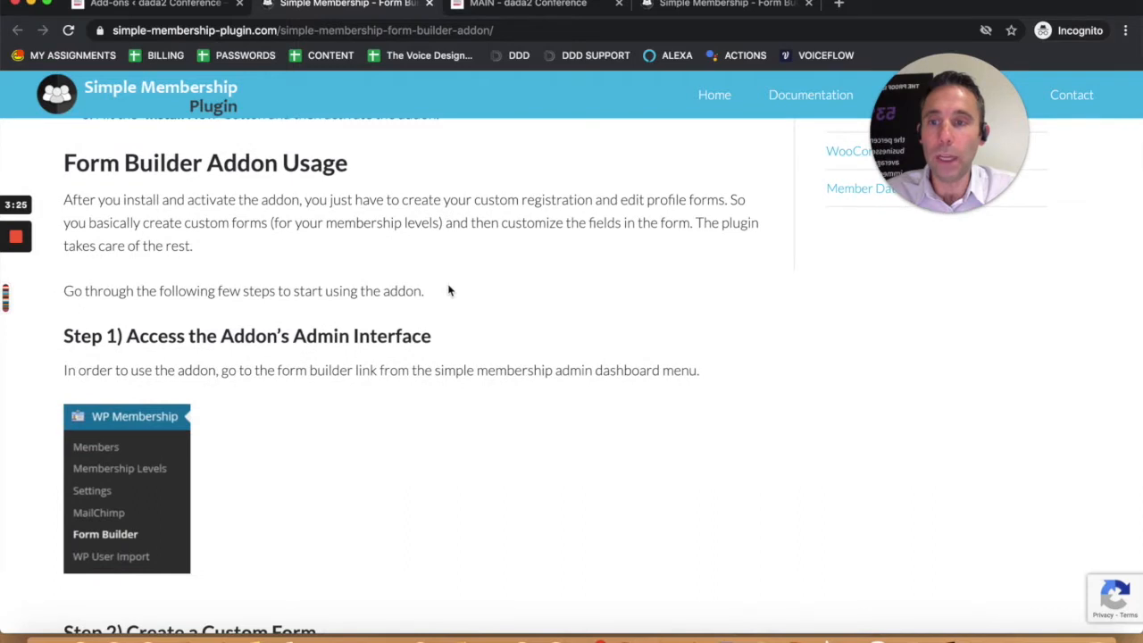
{"action": "scroll", "scroll_direction": "down", "scroll_amount": 3}
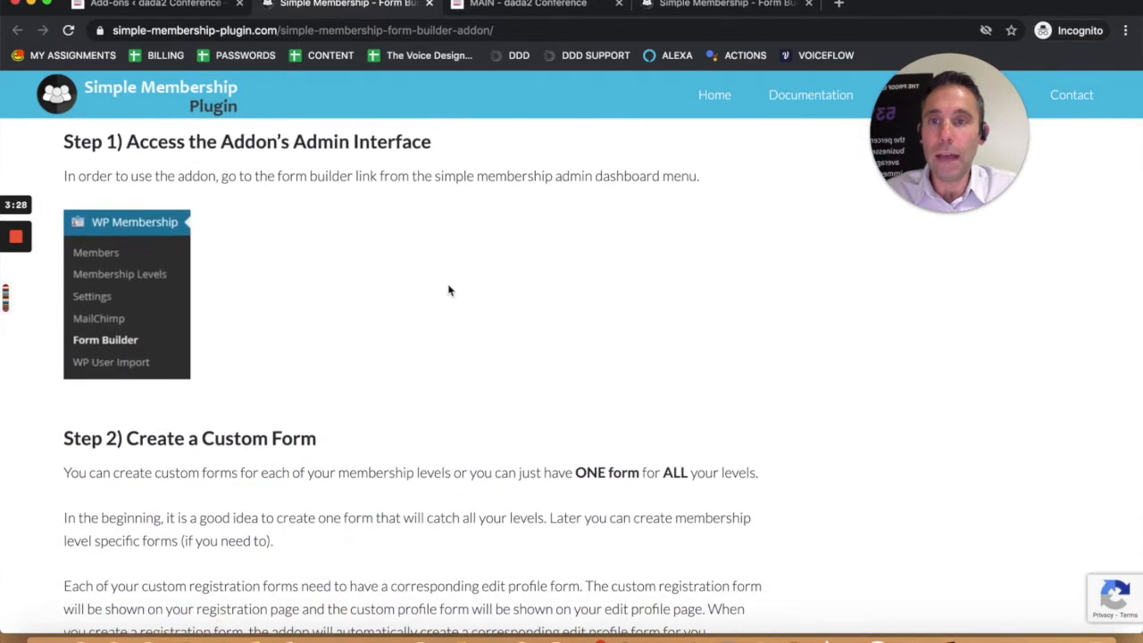
{"action": "scroll", "scroll_direction": "down", "scroll_amount": 3}
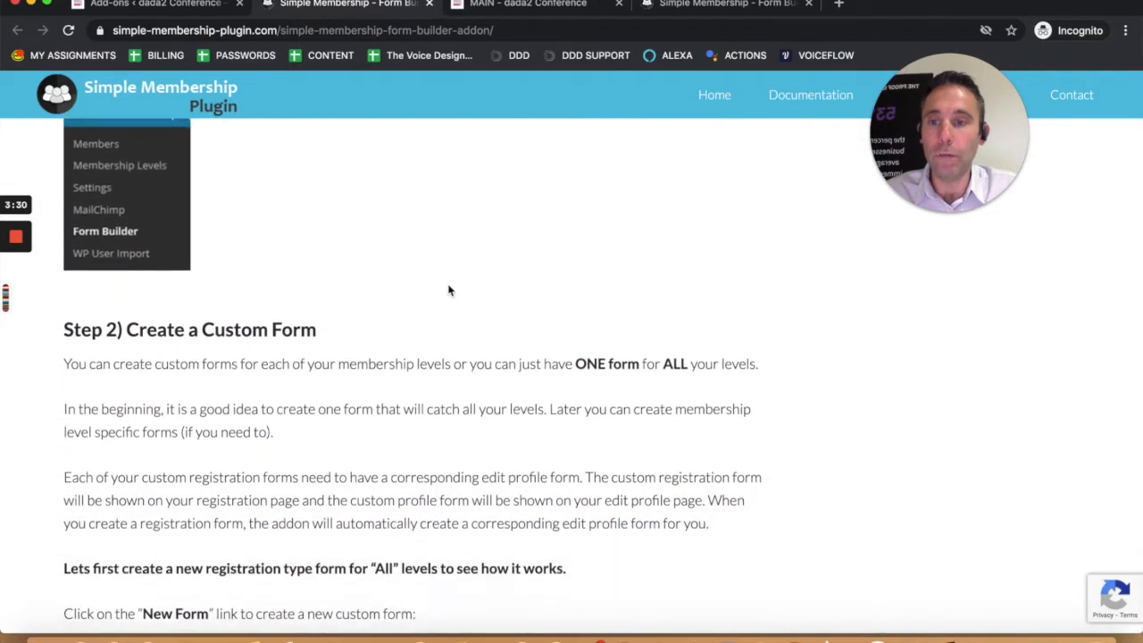
{"action": "scroll", "scroll_direction": "down", "scroll_amount": 3}
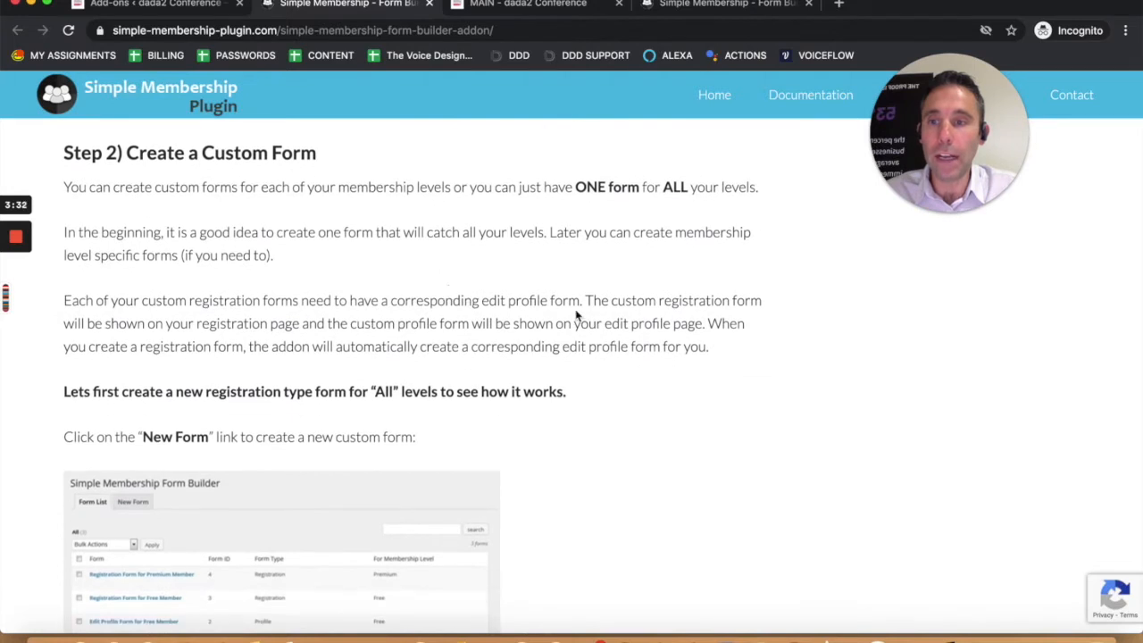
{"action": "scroll", "scroll_direction": "down", "scroll_amount": 3}
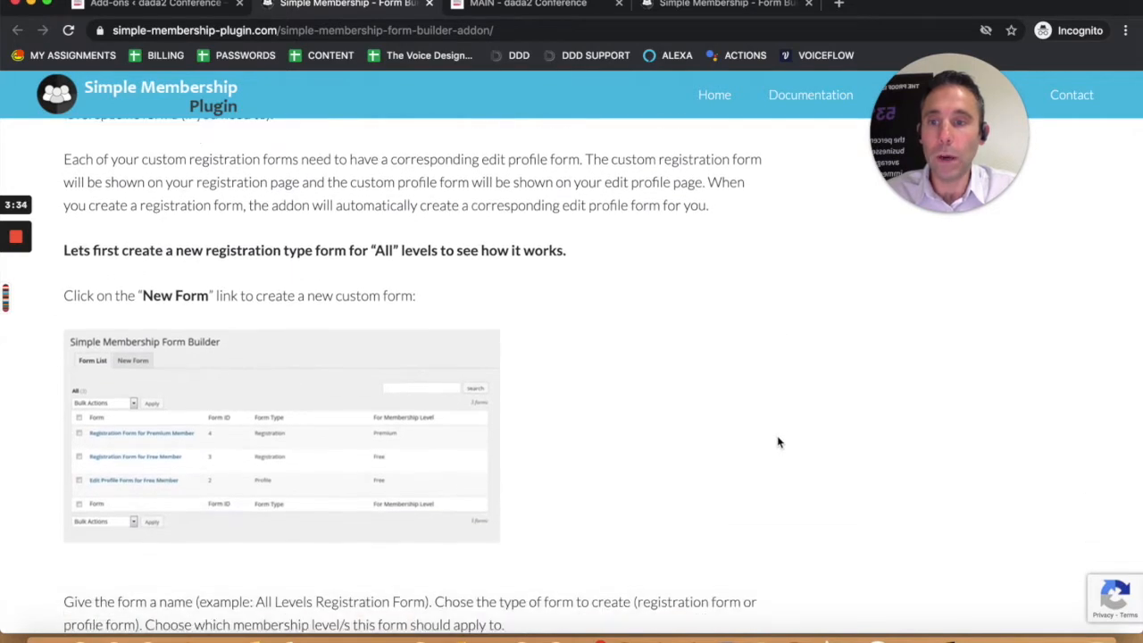
Continue reading down to Step 3, Customize the Form Fields.
{"action": "scroll", "scroll_direction": "down", "scroll_amount": 3}
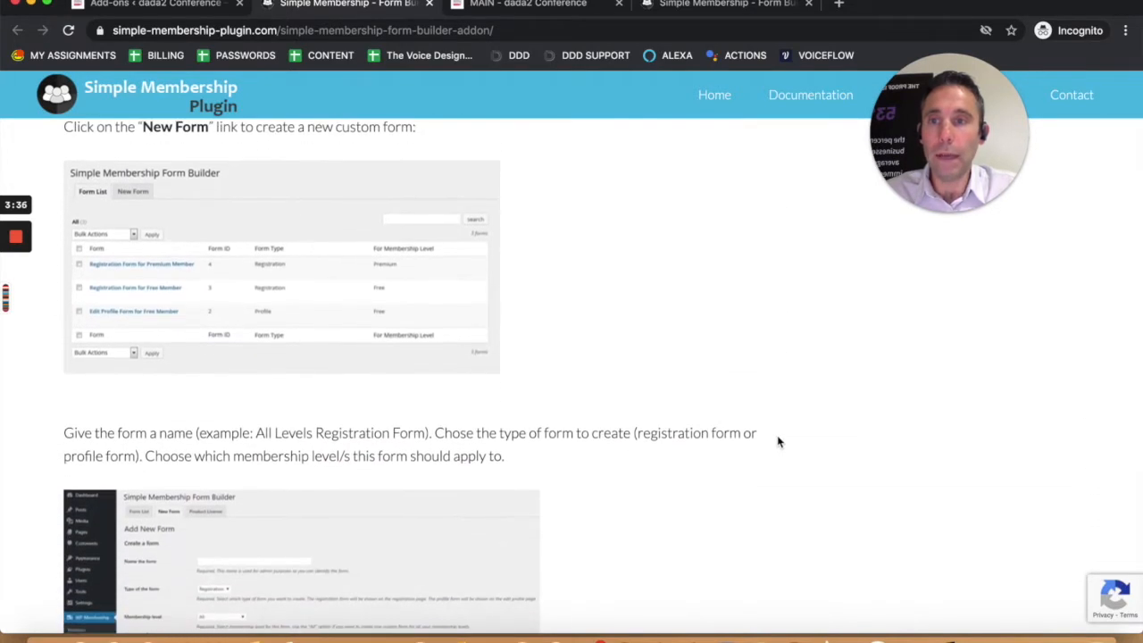
{"action": "scroll", "scroll_direction": "down", "scroll_amount": 3}
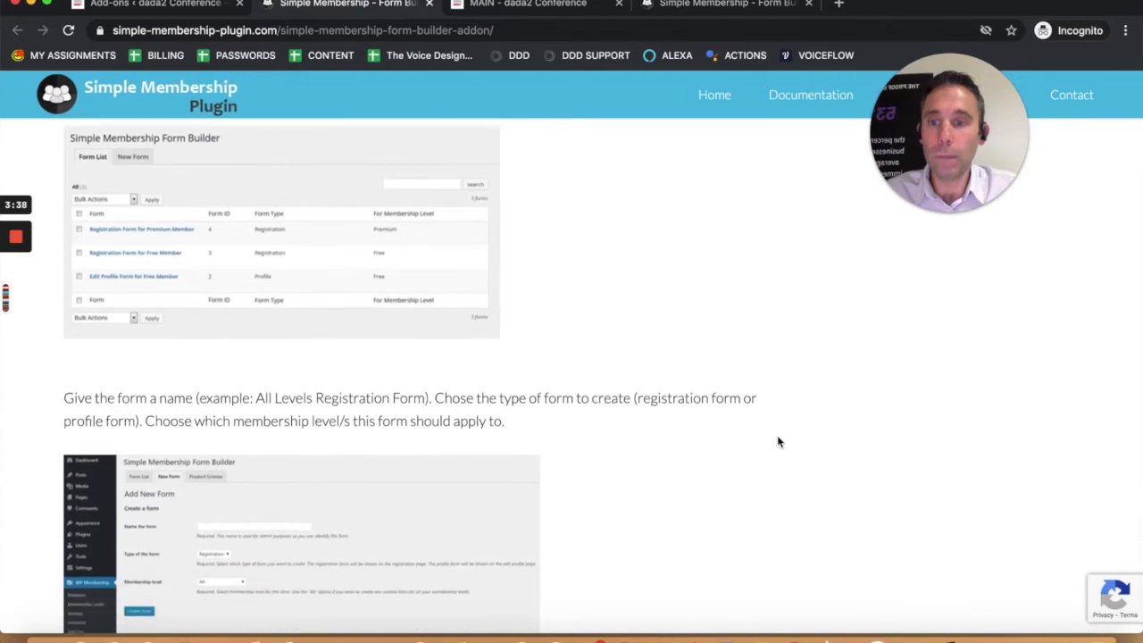
{"action": "scroll", "scroll_direction": "down", "scroll_amount": 3}
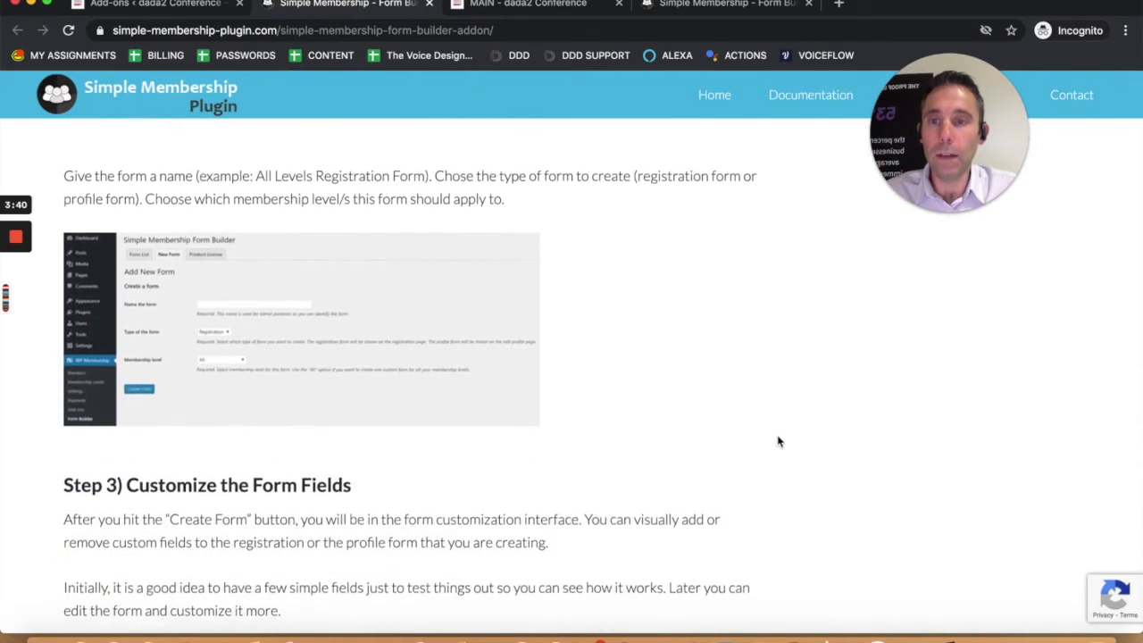
{"action": "scroll", "scroll_direction": "down", "scroll_amount": 3}
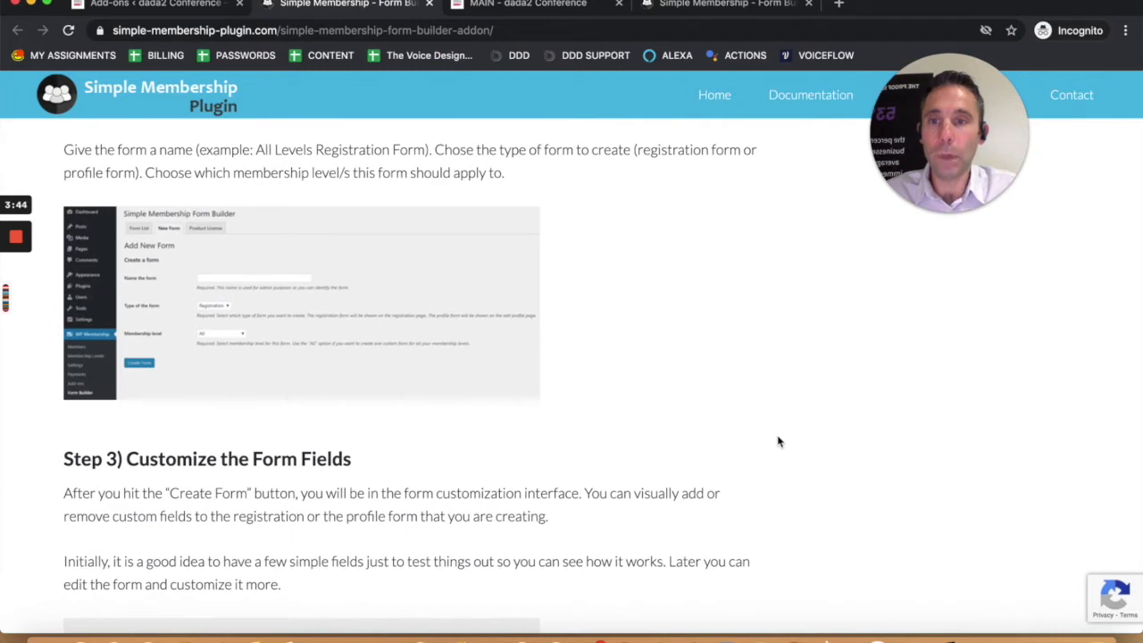
{"action": "scroll", "scroll_direction": "down", "scroll_amount": 3}
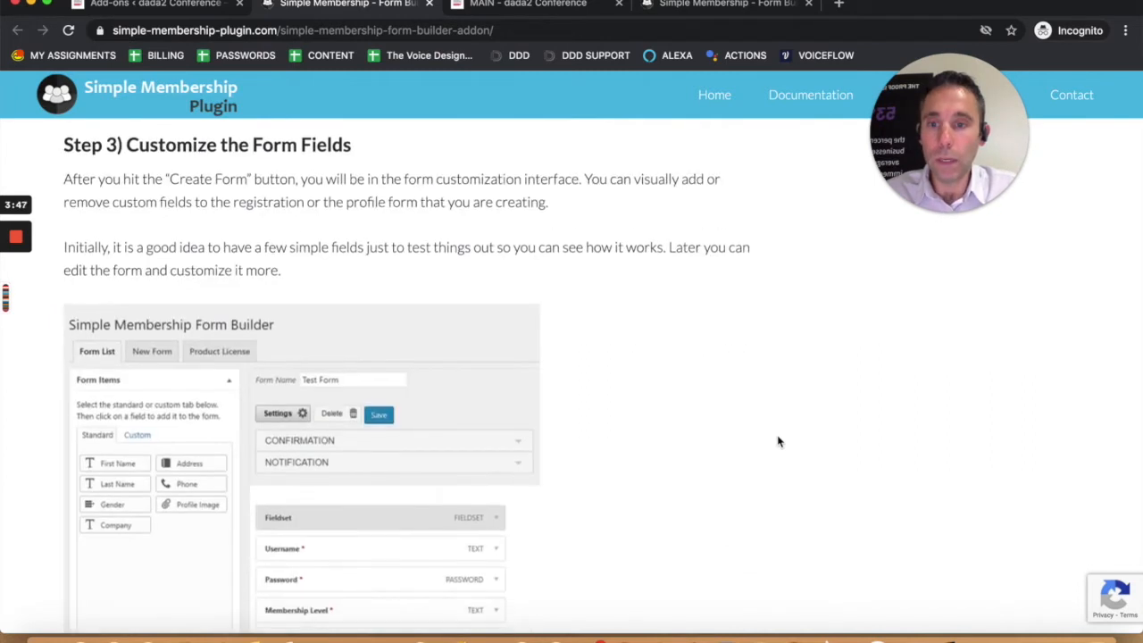
{"action": "scroll", "scroll_direction": "down", "scroll_amount": 3}
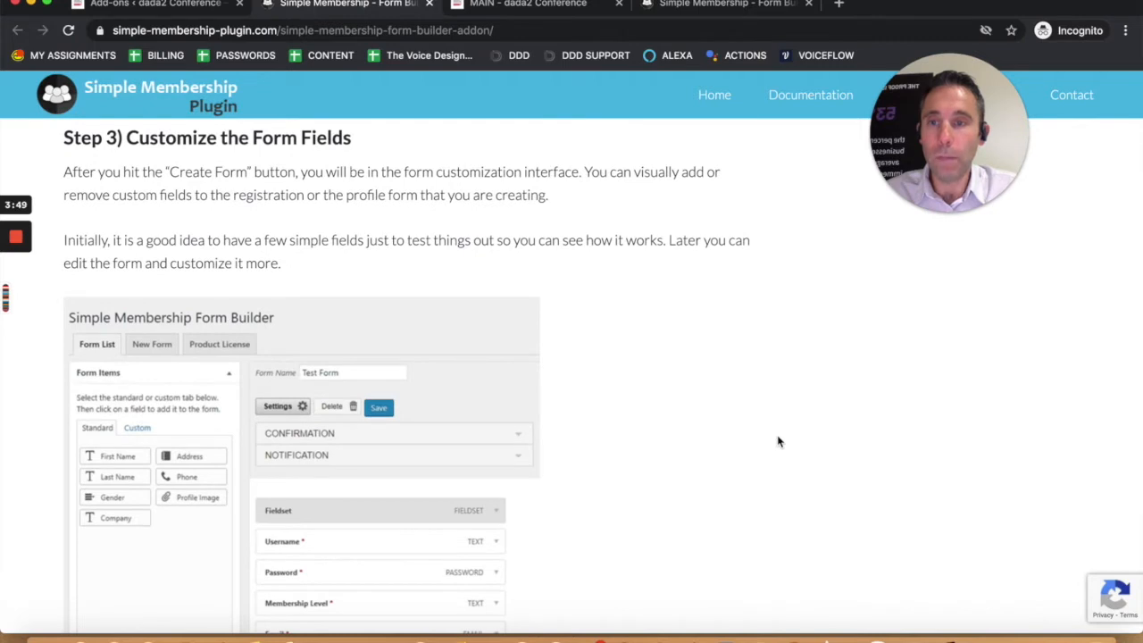
Read past Steps 4 and 5, Save the Form and viewing the registration page, to the Registration Form Example screenshot.
{"action": "scroll", "scroll_direction": "down", "scroll_amount": 3}
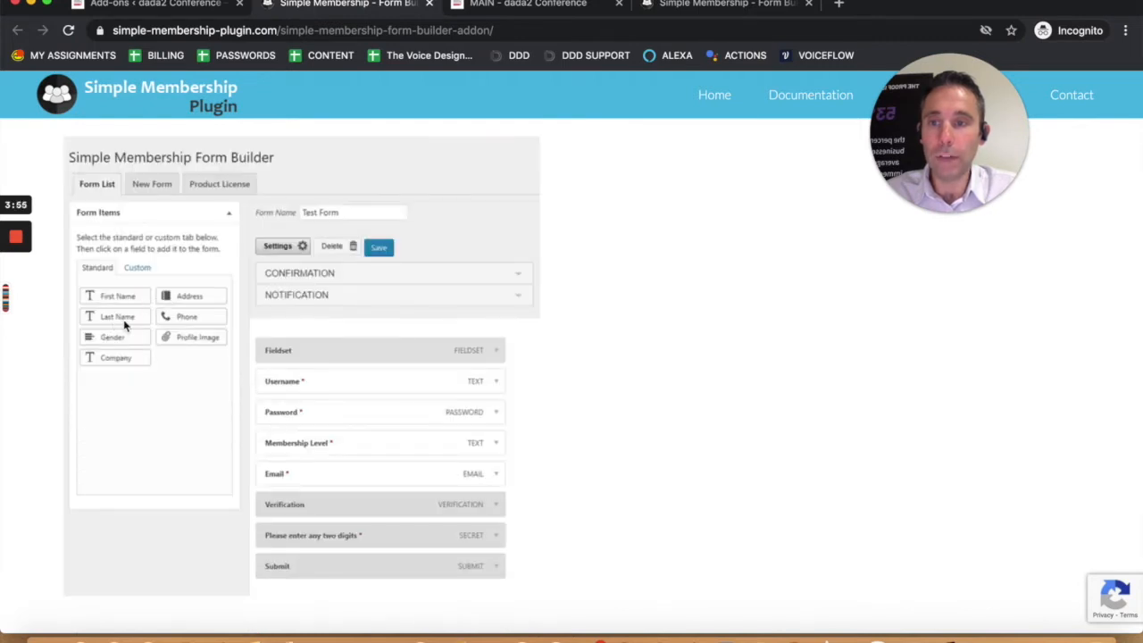
{"action": "mouse_move", "coordinate": [194, 337]}
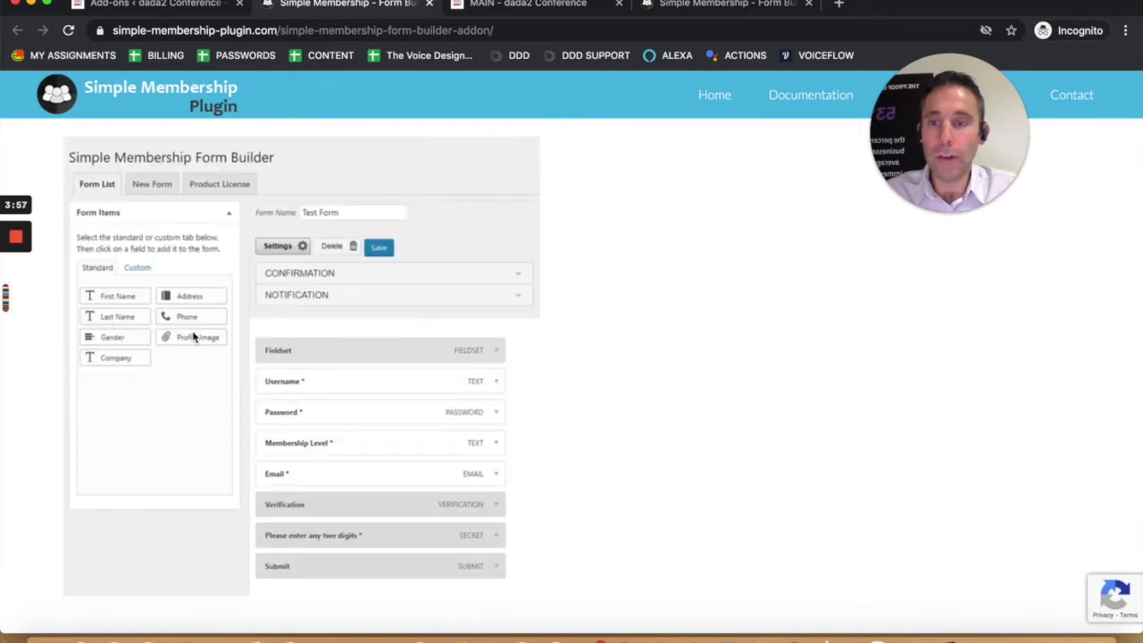
{"action": "mouse_move", "coordinate": [701, 394]}
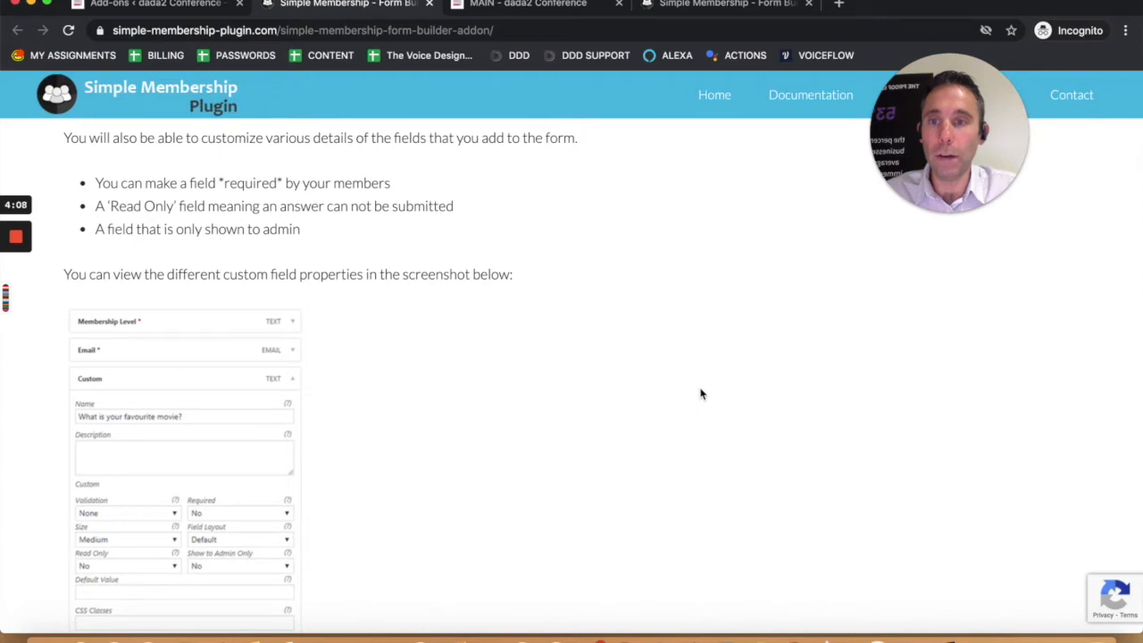
{"action": "scroll", "scroll_direction": "down", "scroll_amount": 3}
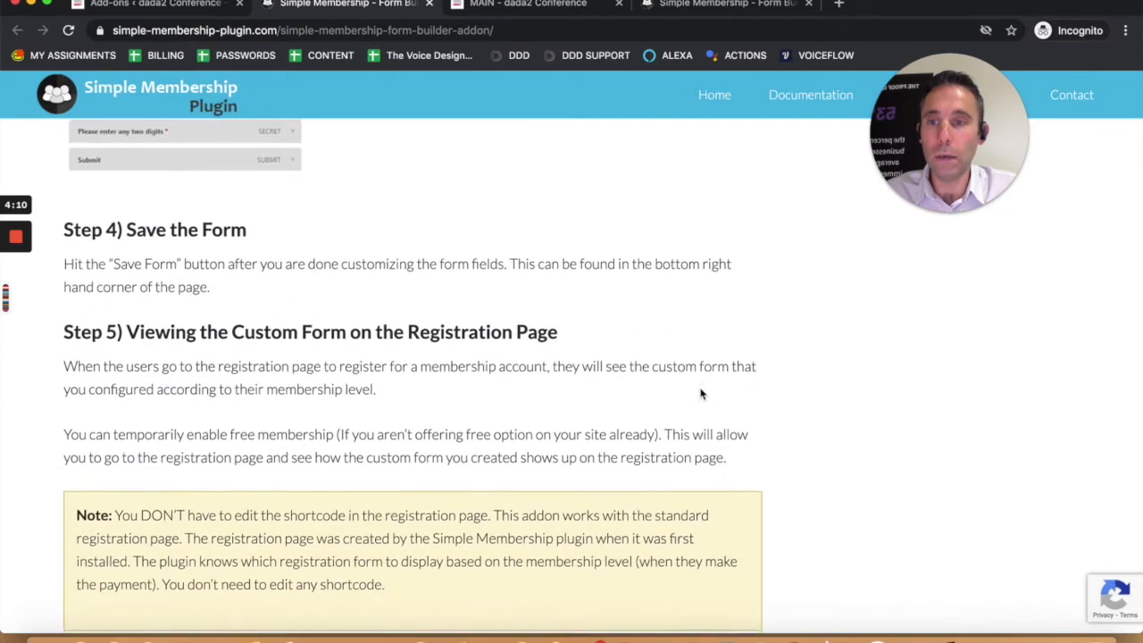
{"action": "scroll", "scroll_direction": "down", "scroll_amount": 3}
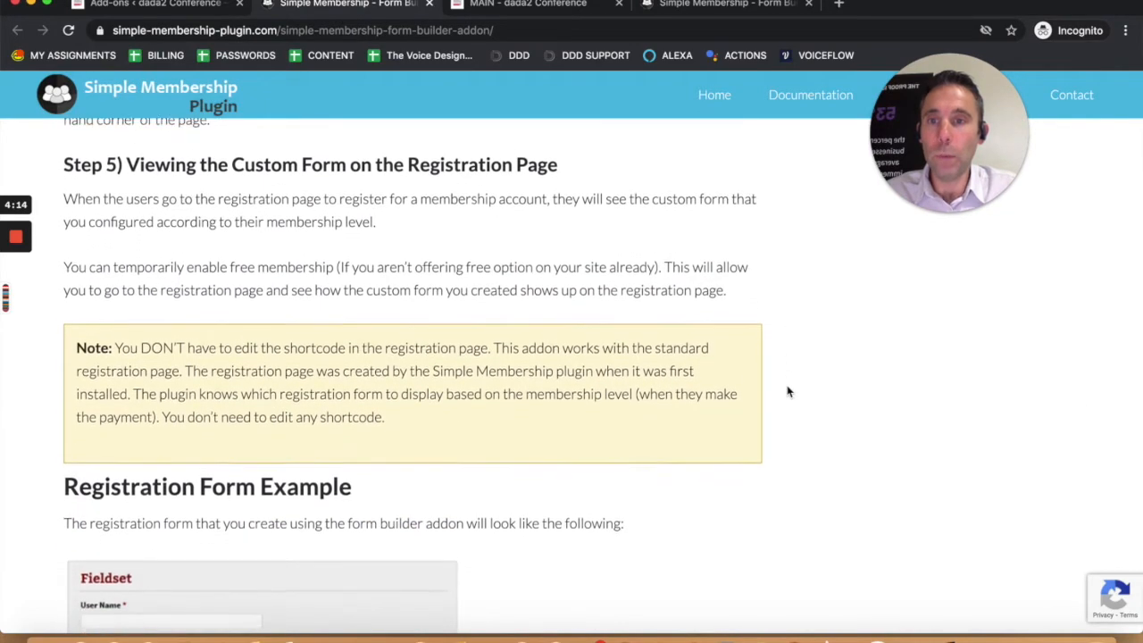
{"action": "scroll", "scroll_direction": "down", "scroll_amount": 3}
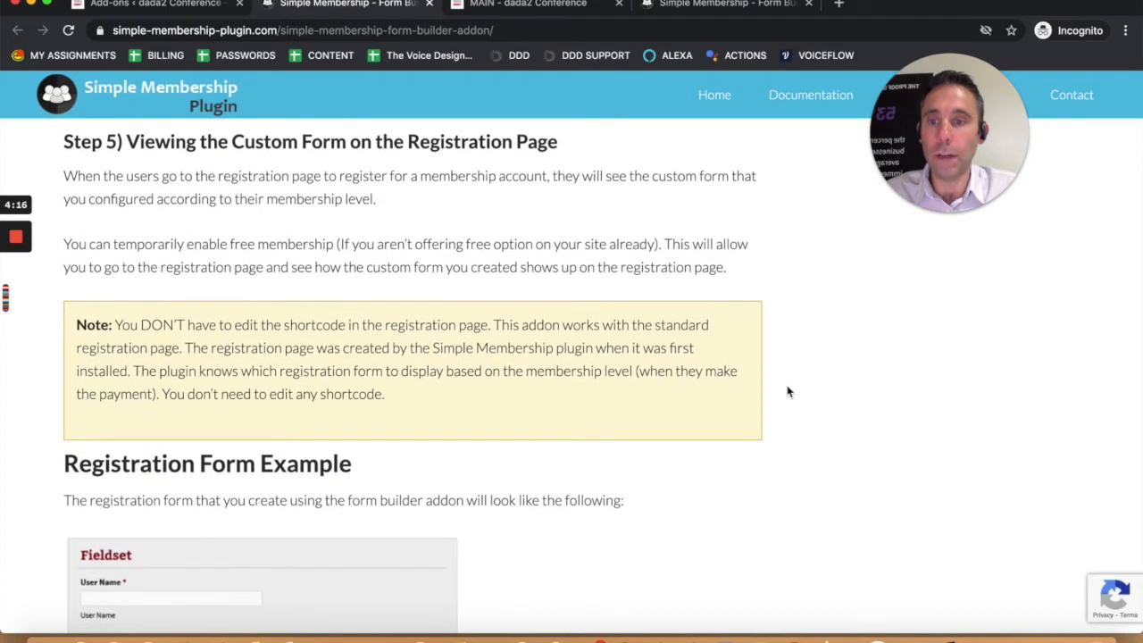
{"action": "scroll", "scroll_direction": "down", "scroll_amount": 3}
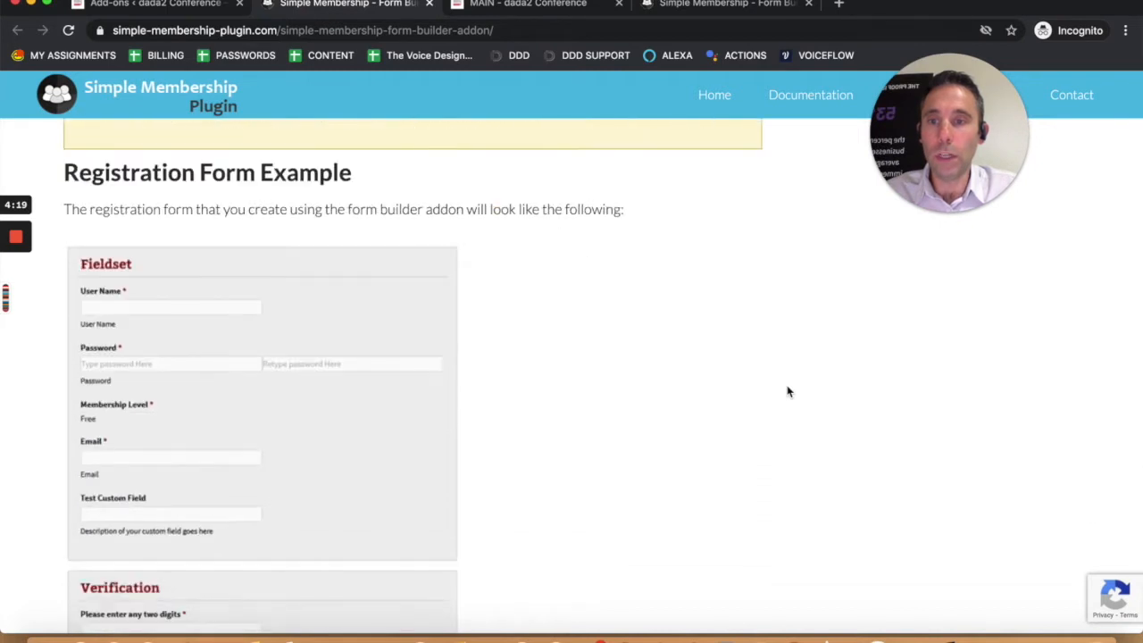
{"action": "scroll", "scroll_direction": "down", "scroll_amount": 3}
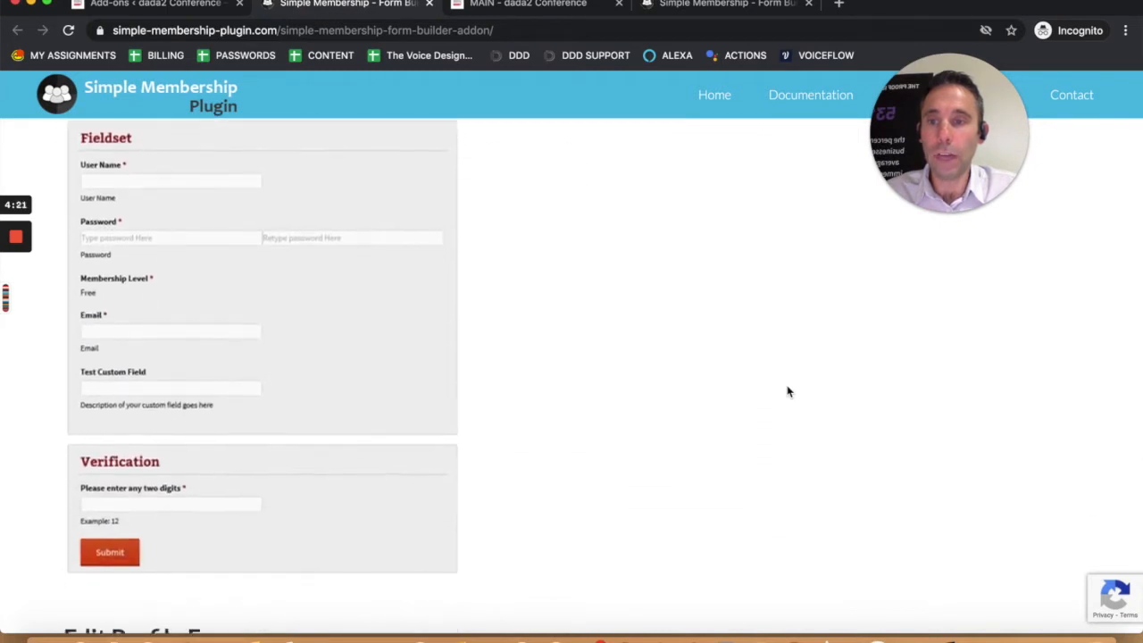